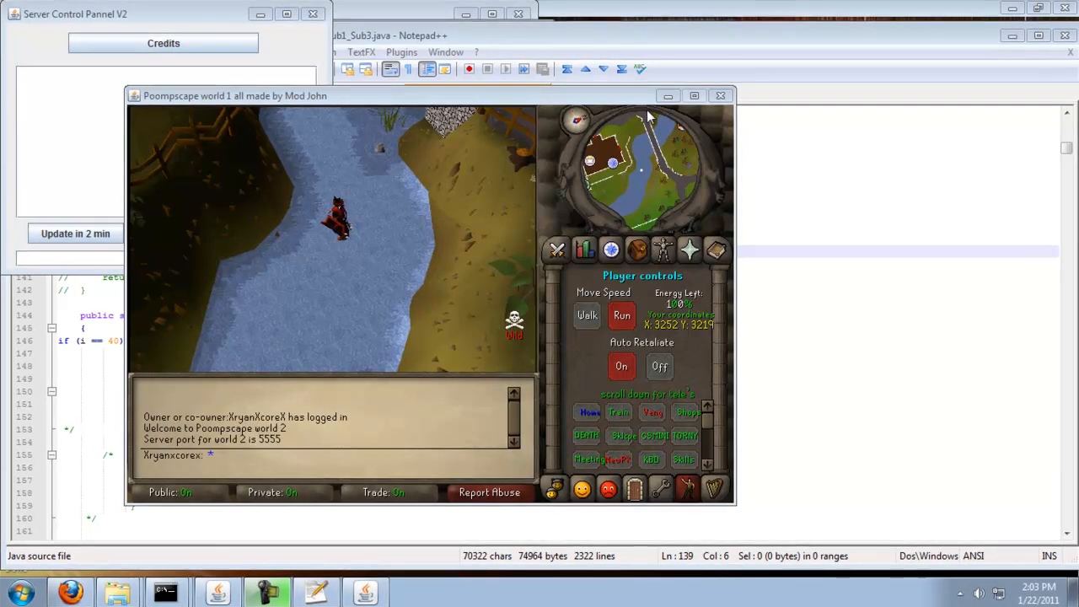
mouse_move(337, 177)
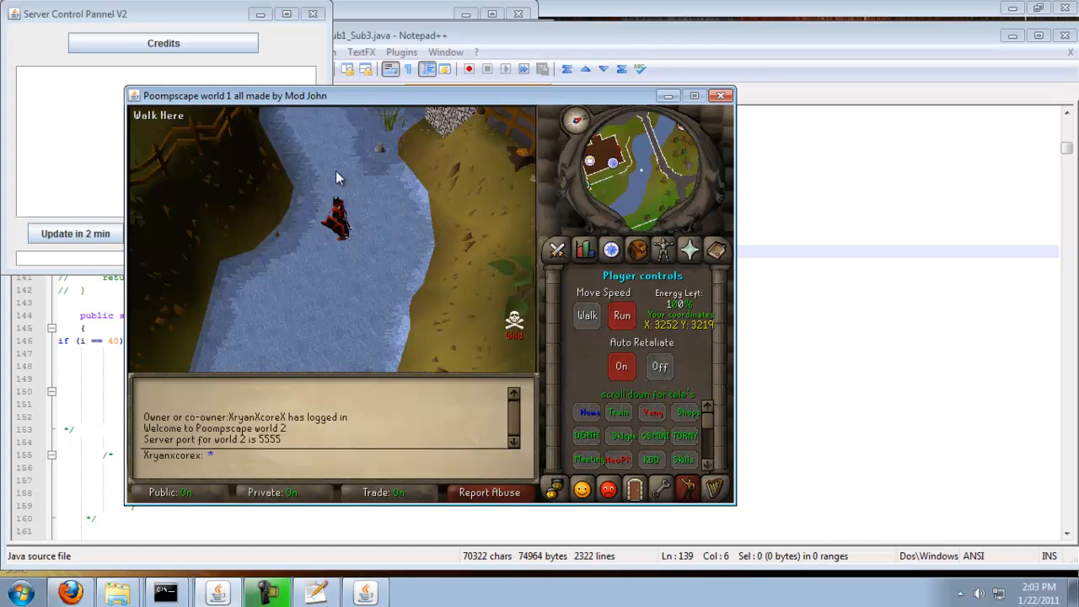
mouse_move(645, 152)
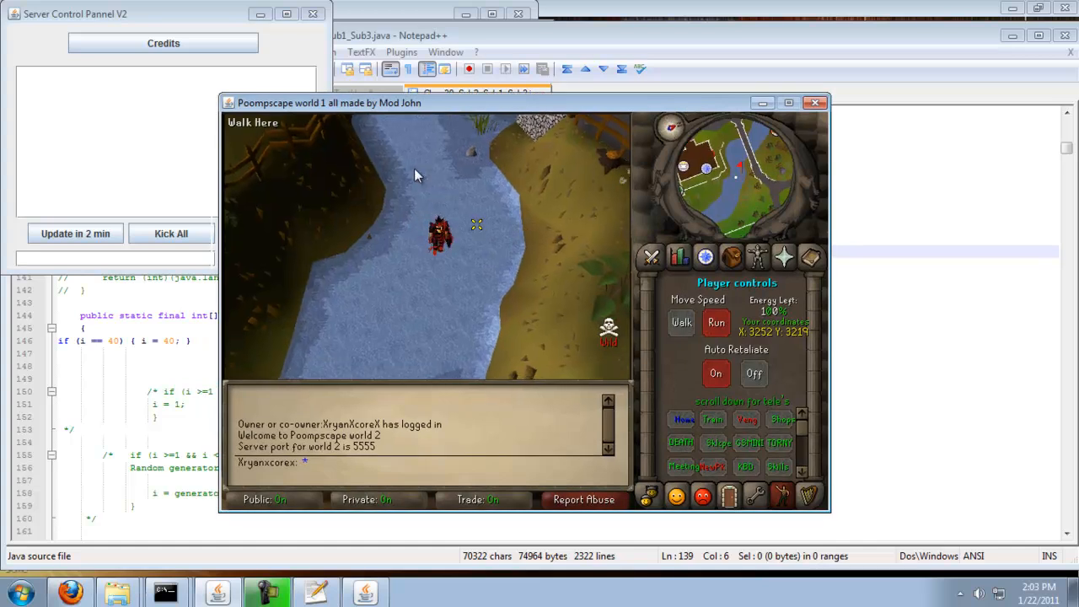
Walk the character a short way upstream along the river tiles
left_click(390, 186)
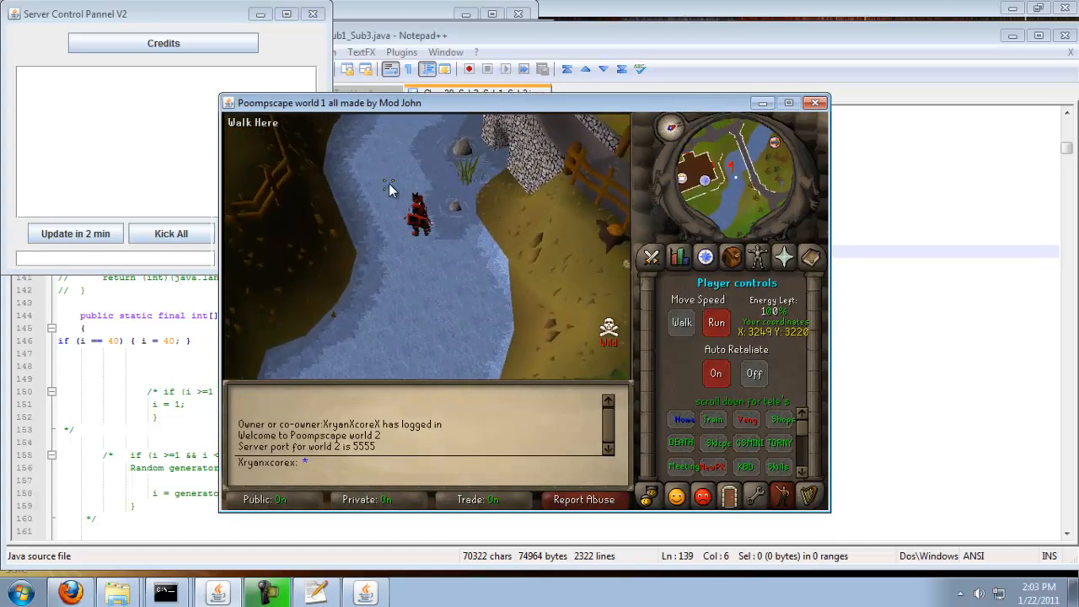
left_click(387, 188)
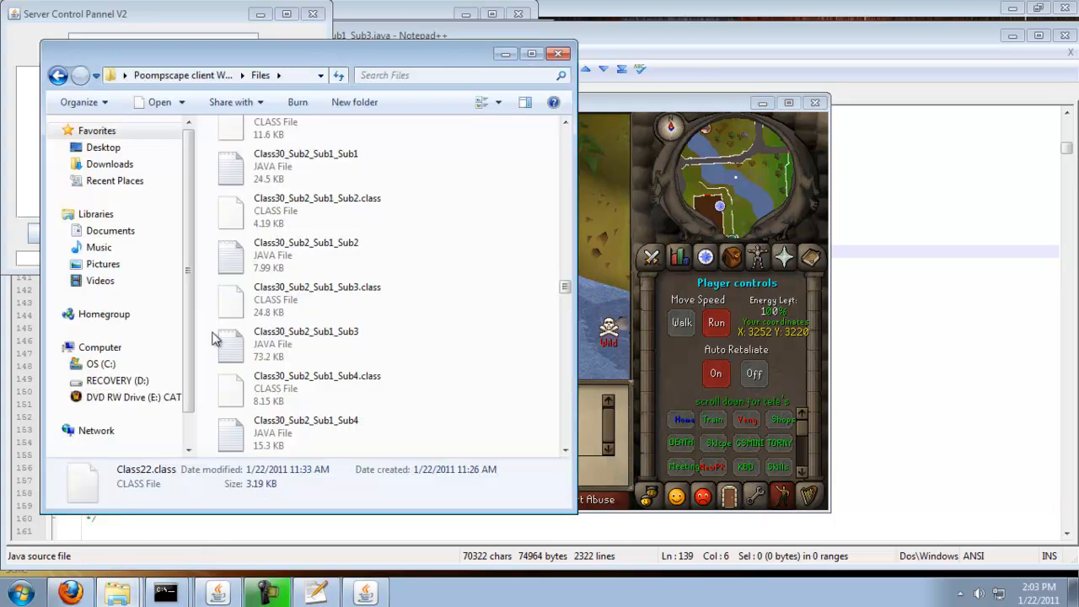
mouse_move(339, 355)
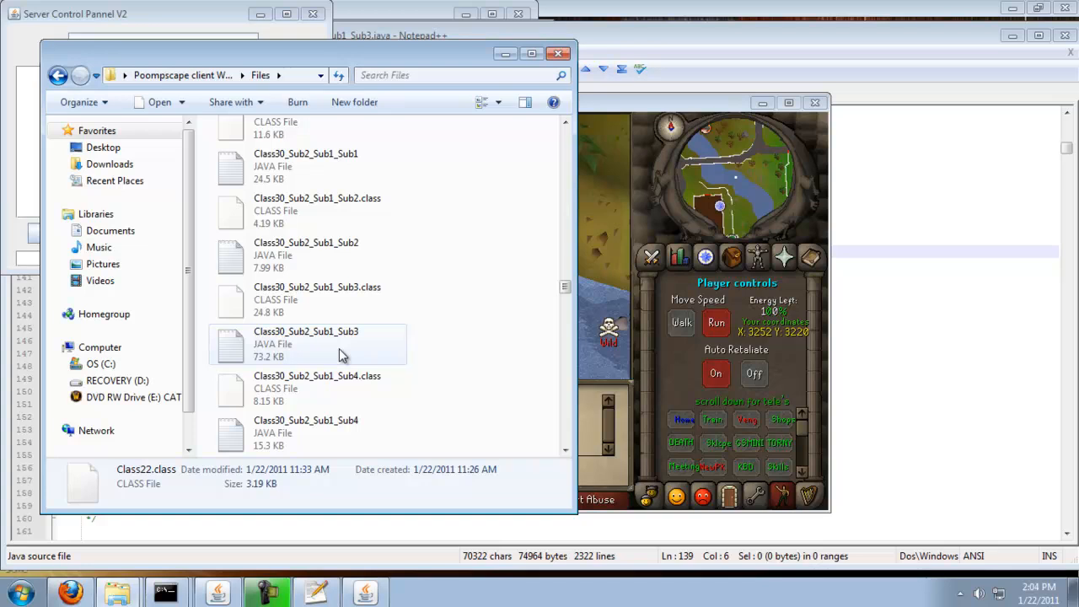
mouse_move(349, 345)
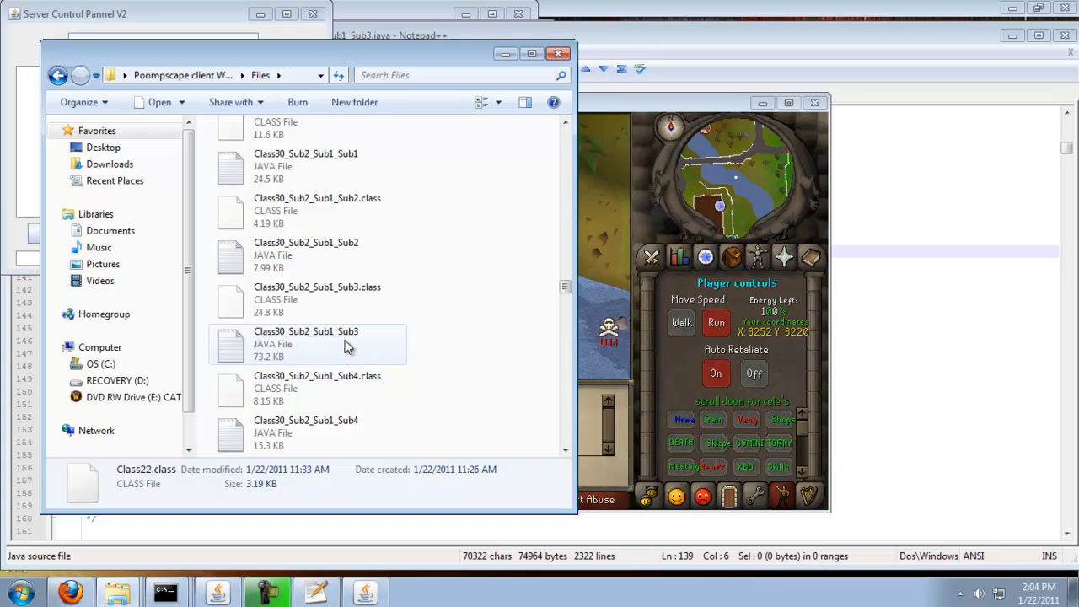
mouse_move(335, 344)
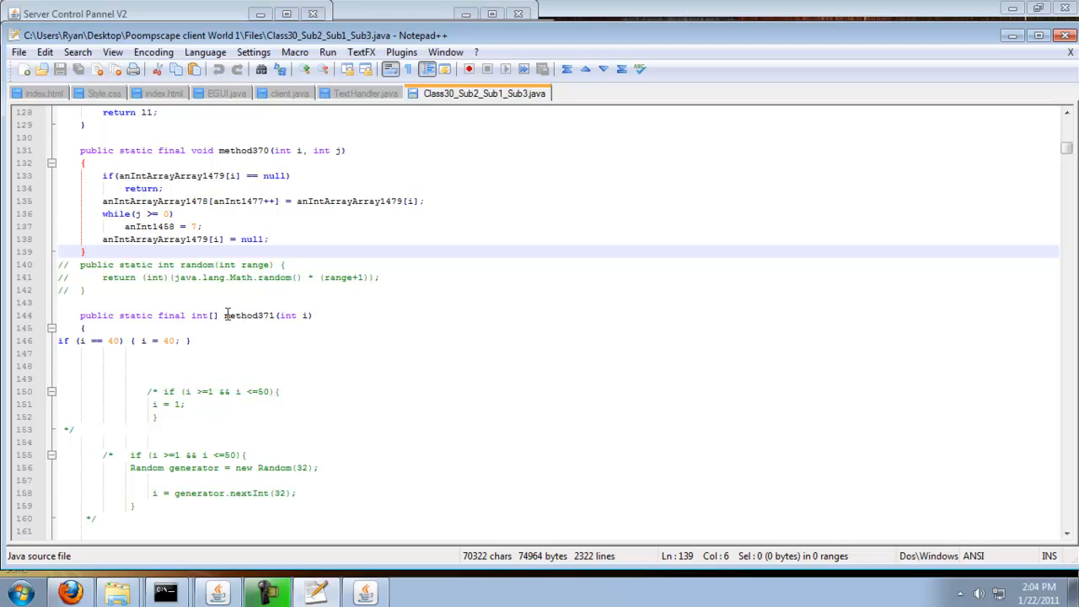
Change method371's check to 'if (i == 1)' and its assigned value from 40
double_click(247, 315)
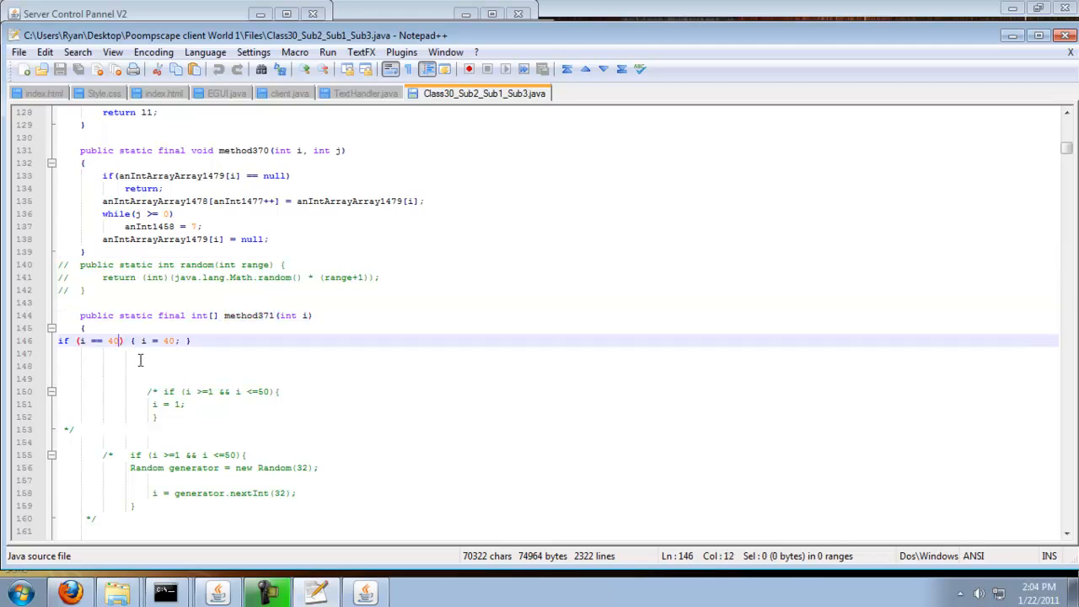
key("BackSpace")
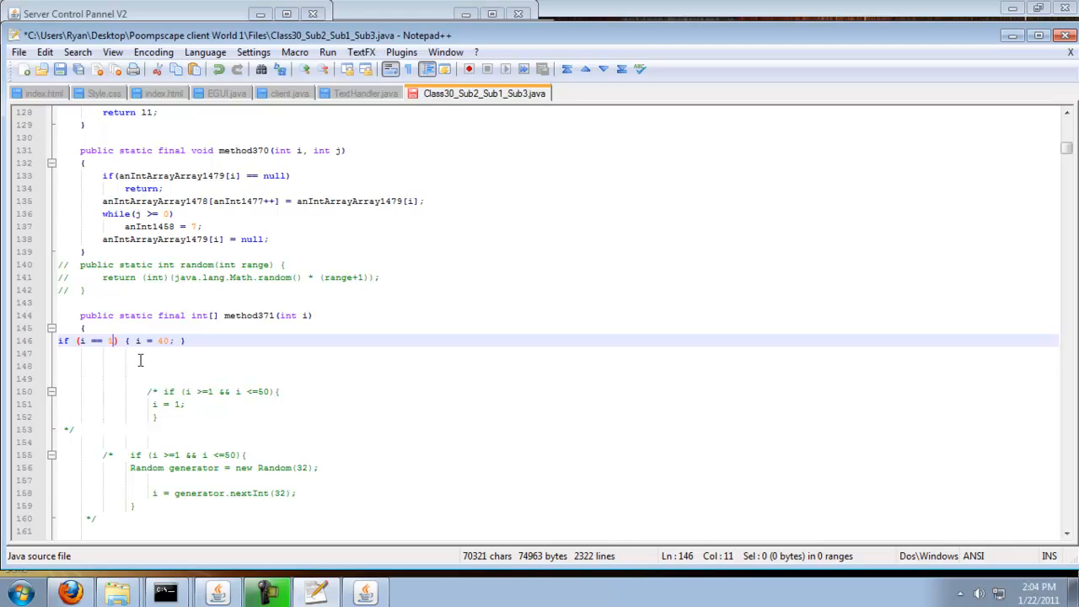
mouse_move(194, 374)
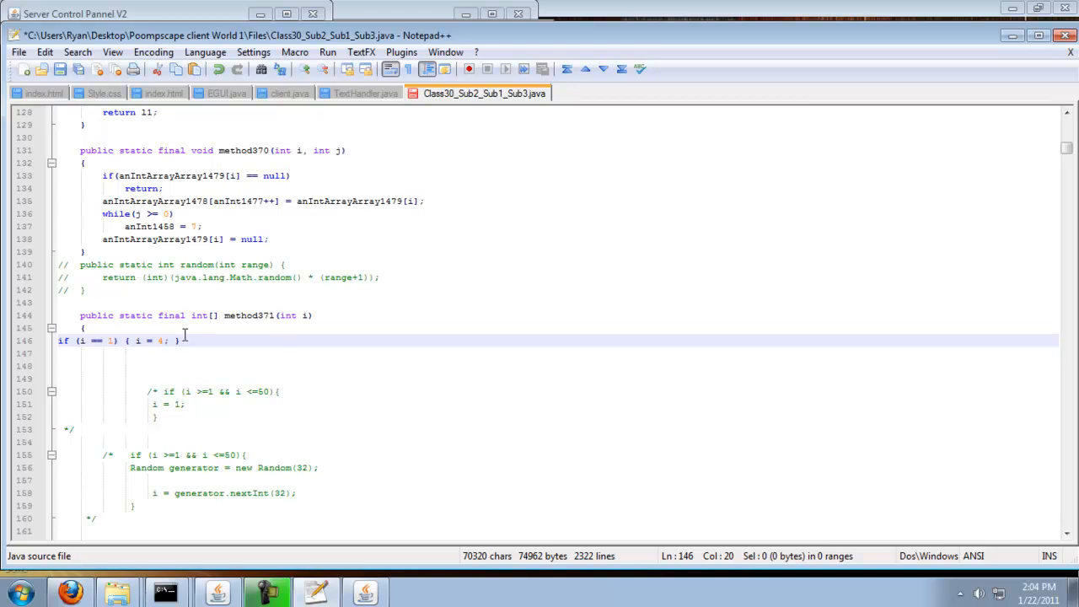
type("2")
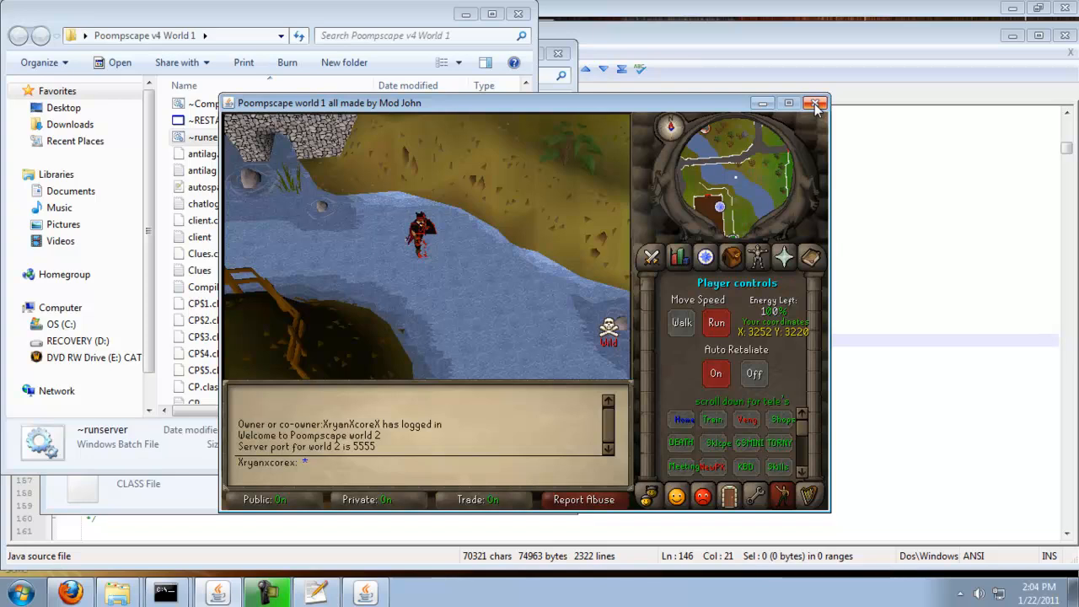
Close the game client, compile the client code and return to the World 1 folder
left_click(814, 102)
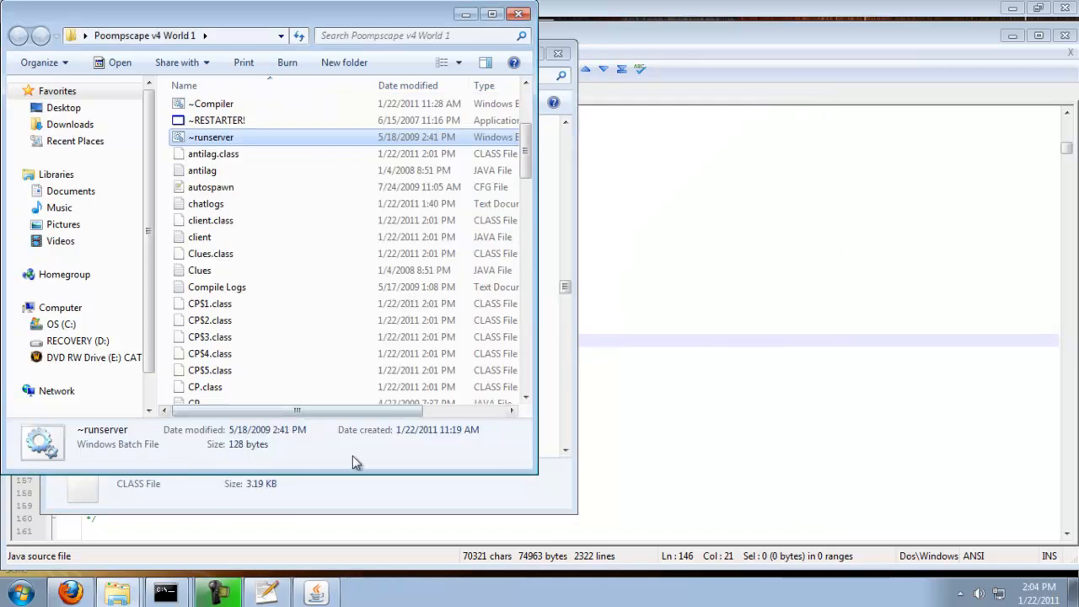
mouse_move(203, 517)
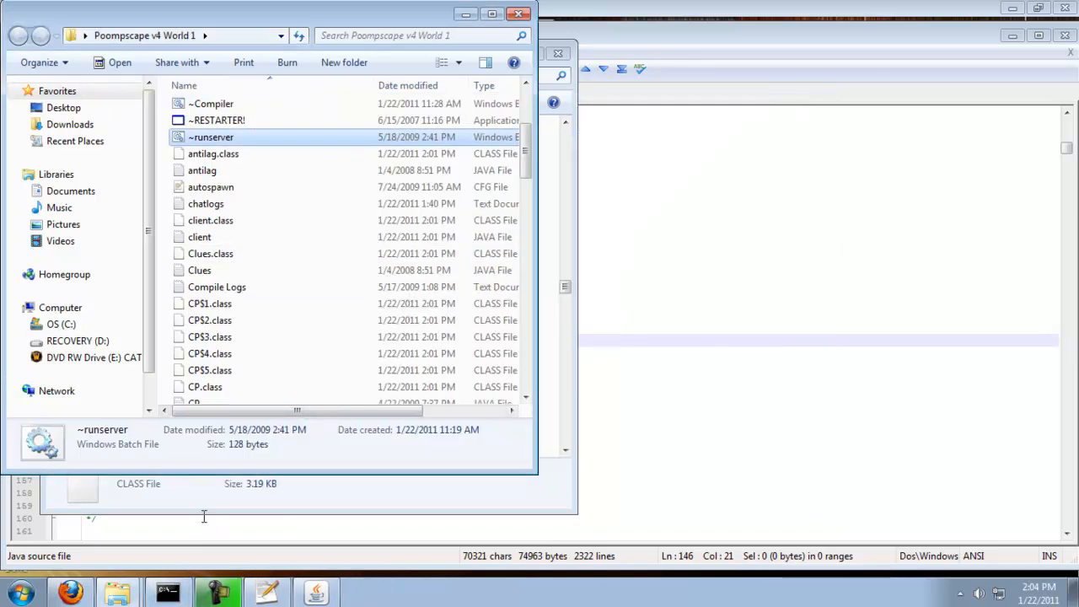
mouse_move(210, 143)
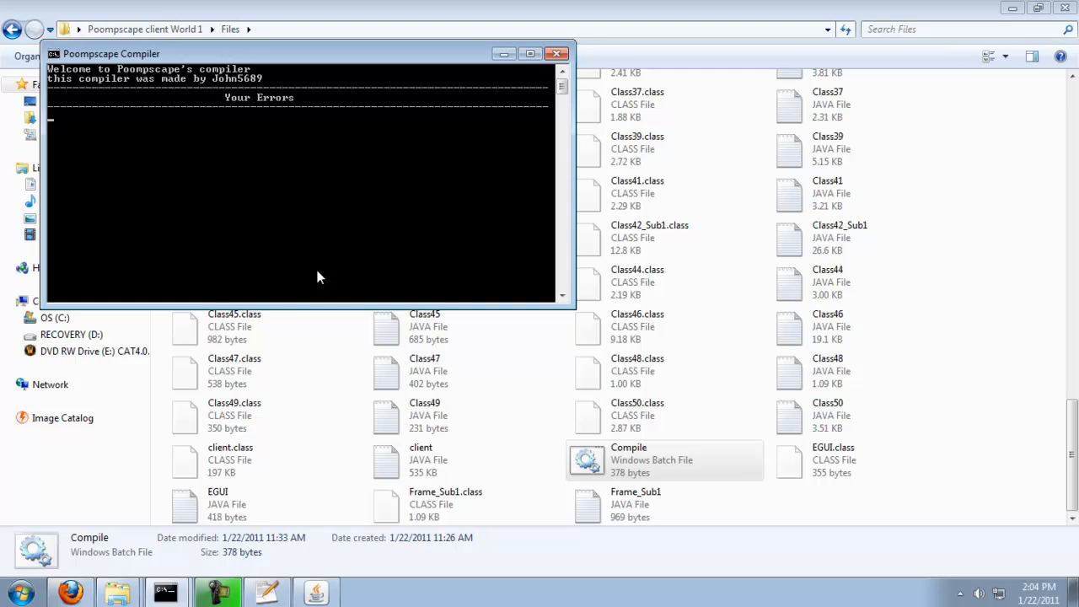
left_click(554, 53)
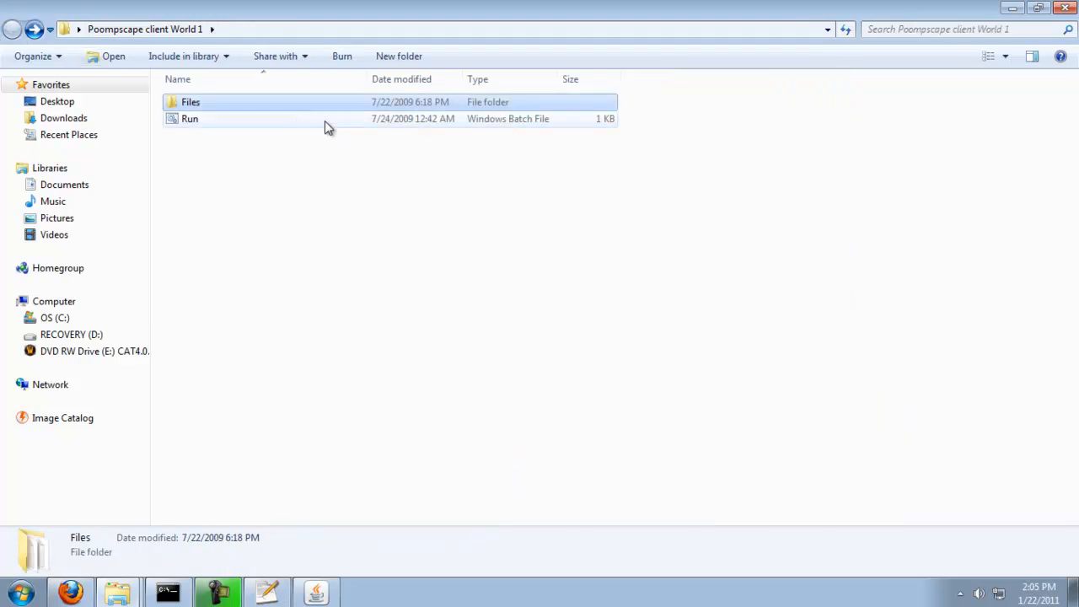
Relaunch the client via Run and log in as XryanXcoreX to World 1
double_click(189, 118)
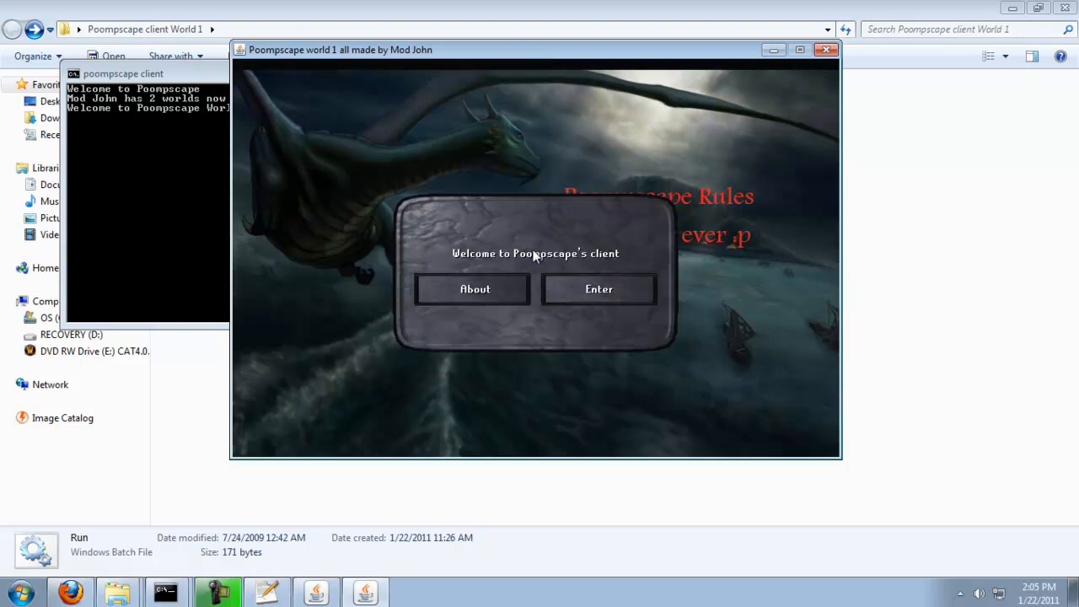
left_click(599, 289)
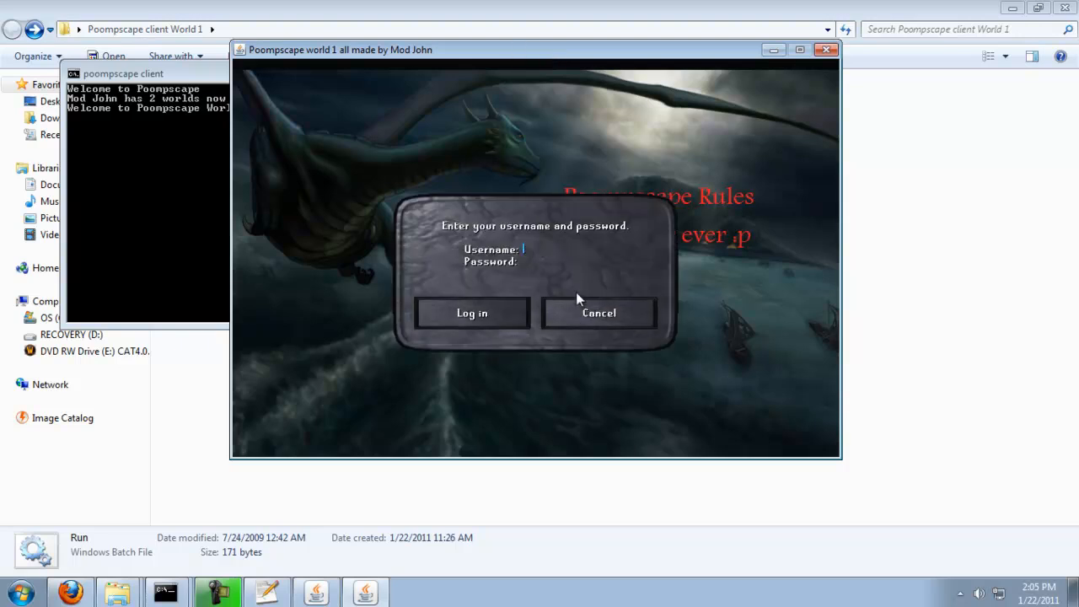
type("XryanXcoreX")
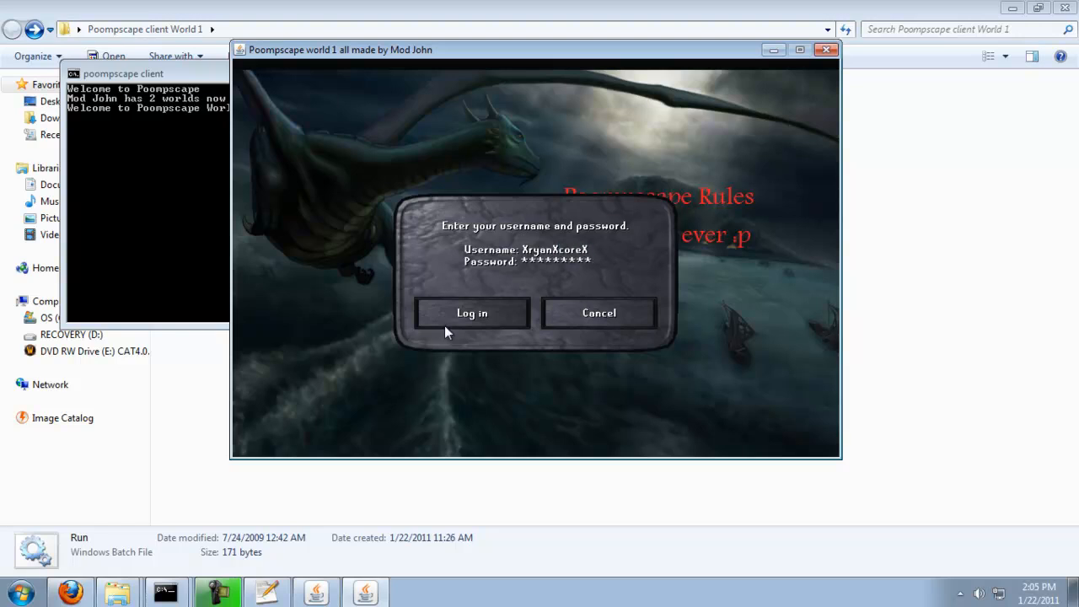
left_click(471, 313)
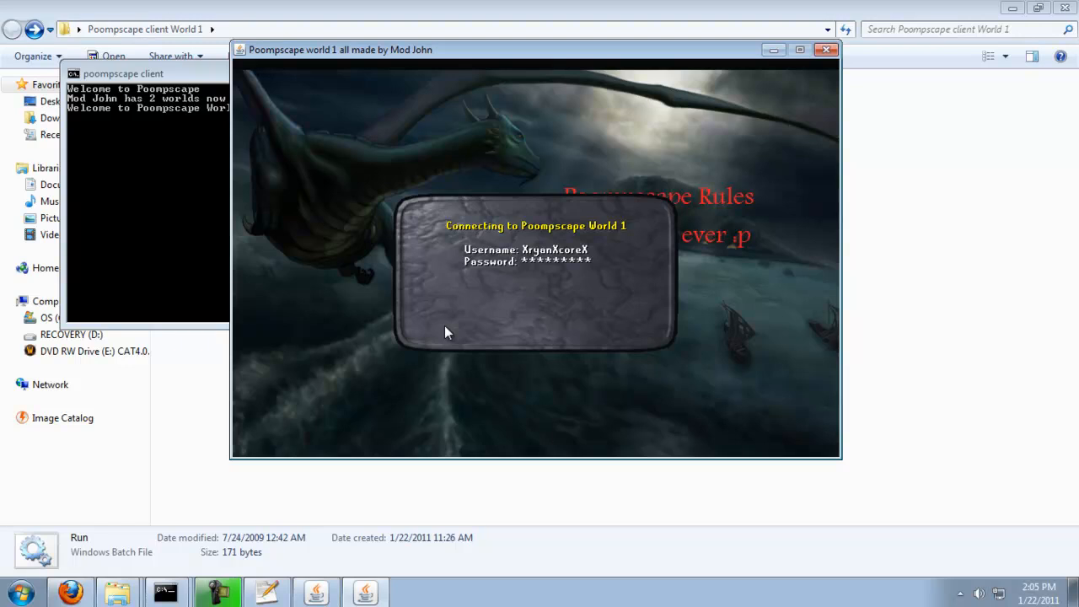